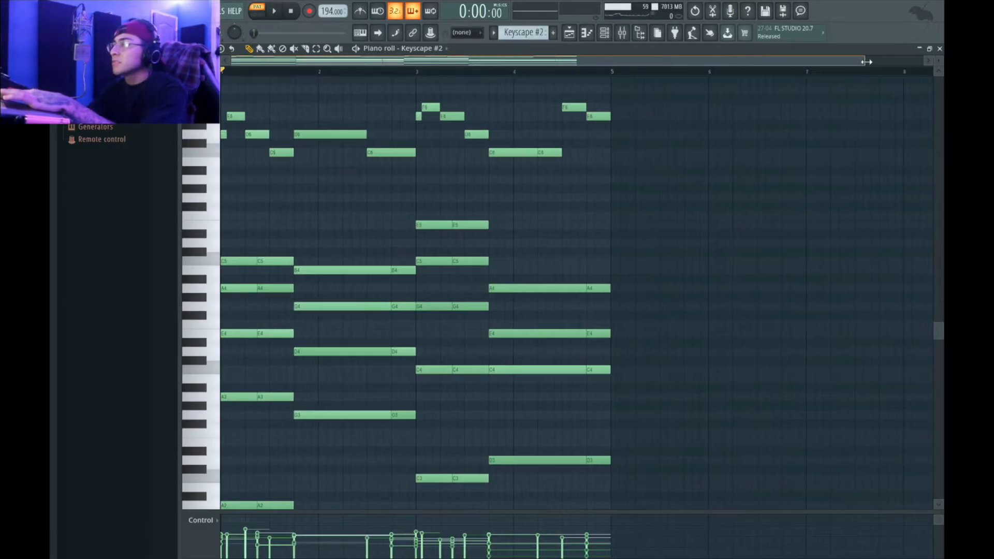
# Step: Switch to the out tro chord notes and audition the progression once
pyautogui.click(274, 11)
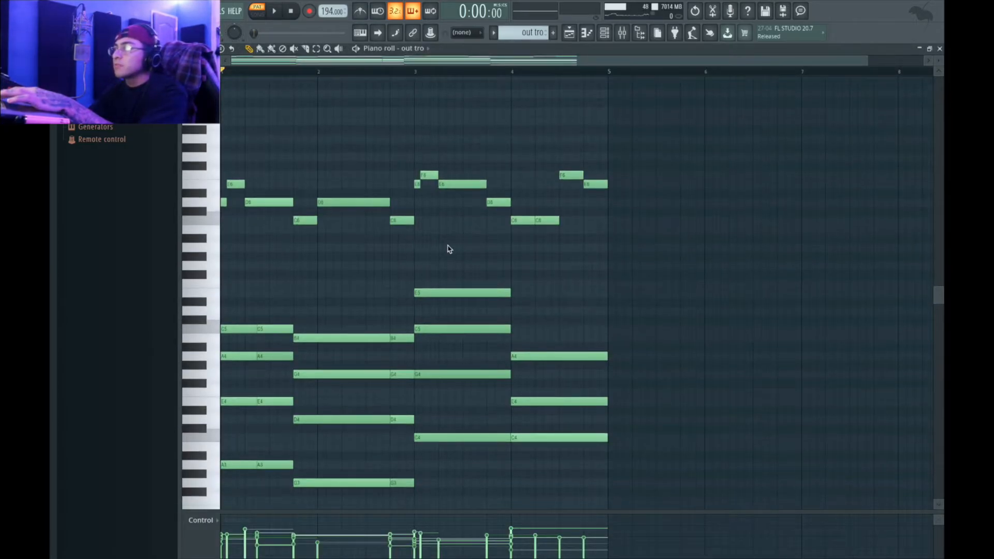
pyautogui.click(274, 11)
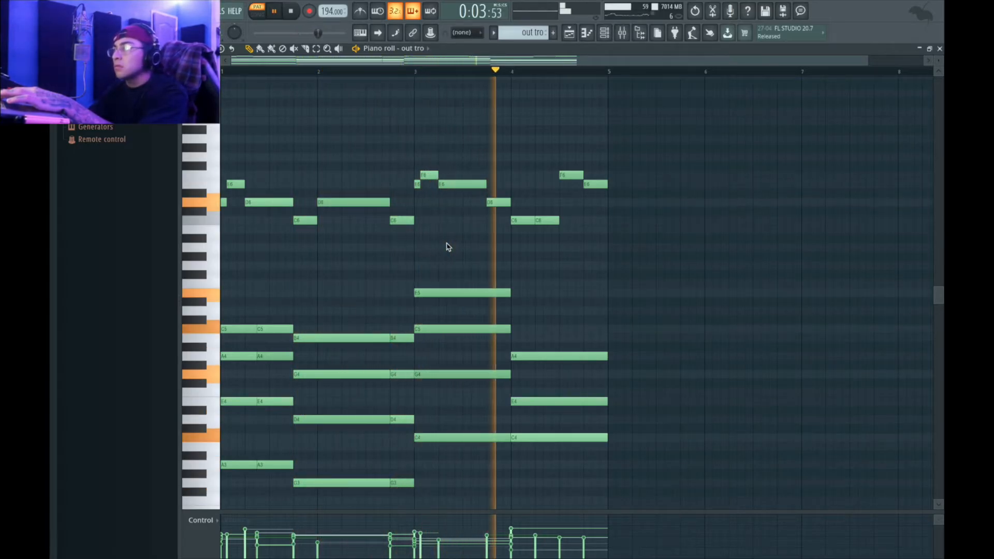
pyautogui.click(290, 10)
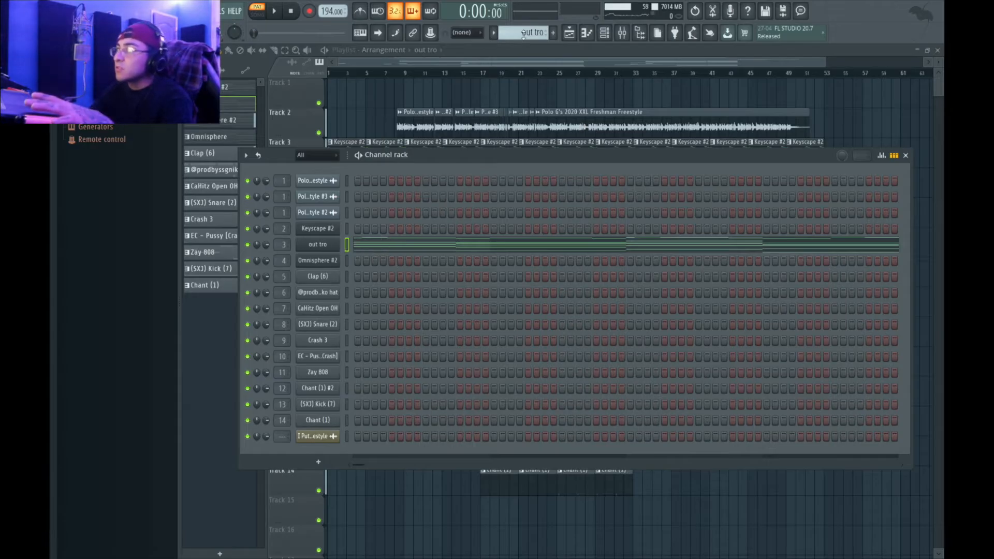
# Step: Select Keyscape #2 and Omnisphere #2 in the Channel rack, audition, then reopen Keyscape #2's notes
pyautogui.click(316, 228)
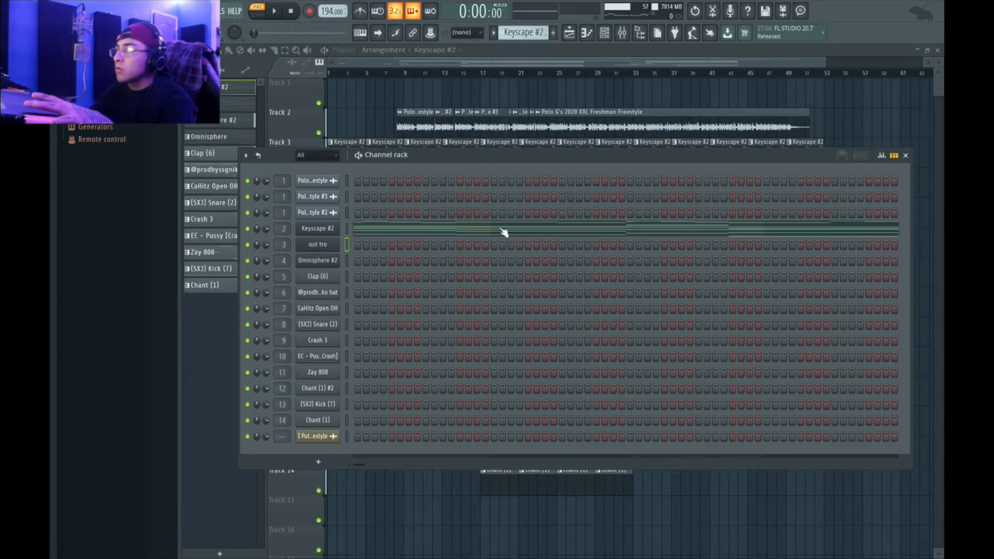
pyautogui.doubleClick(317, 227)
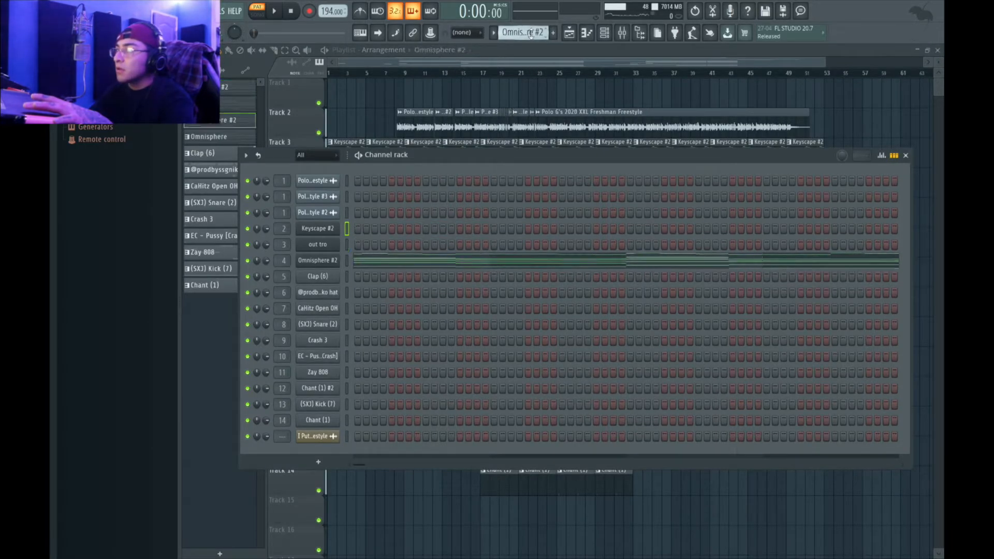
pyautogui.doubleClick(316, 260)
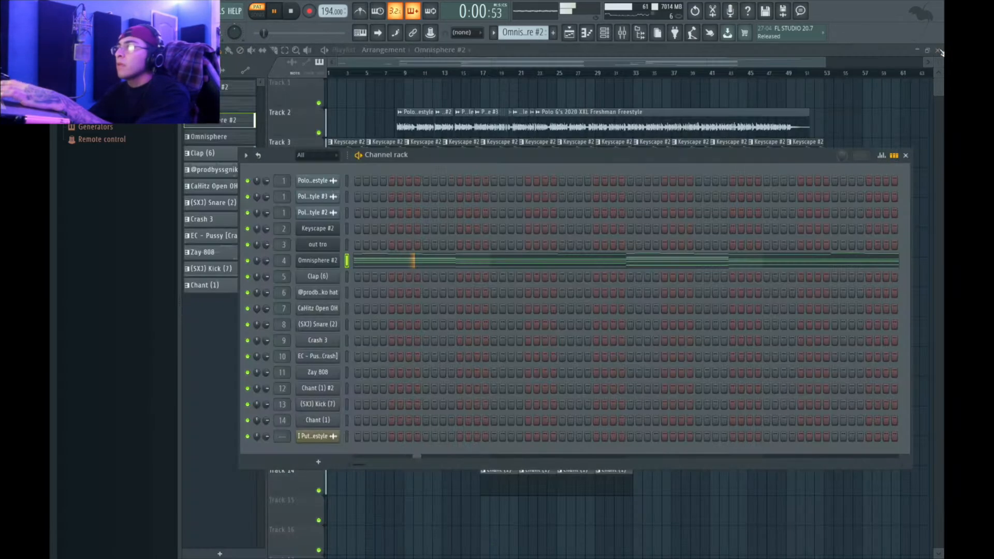
pyautogui.click(273, 10)
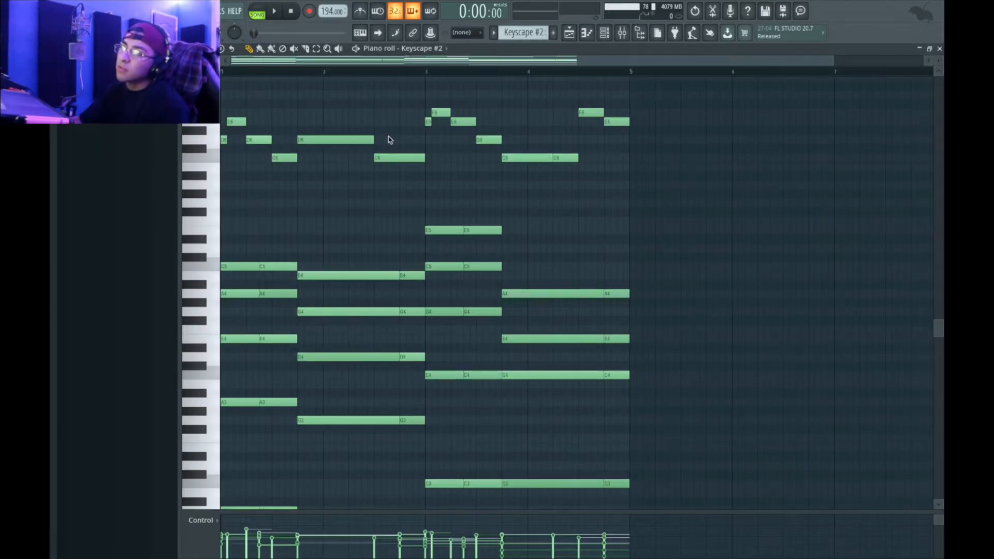
# Step: Scroll through the Keyscape #2 notes before returning to the Playlist
pyautogui.scroll(-3)
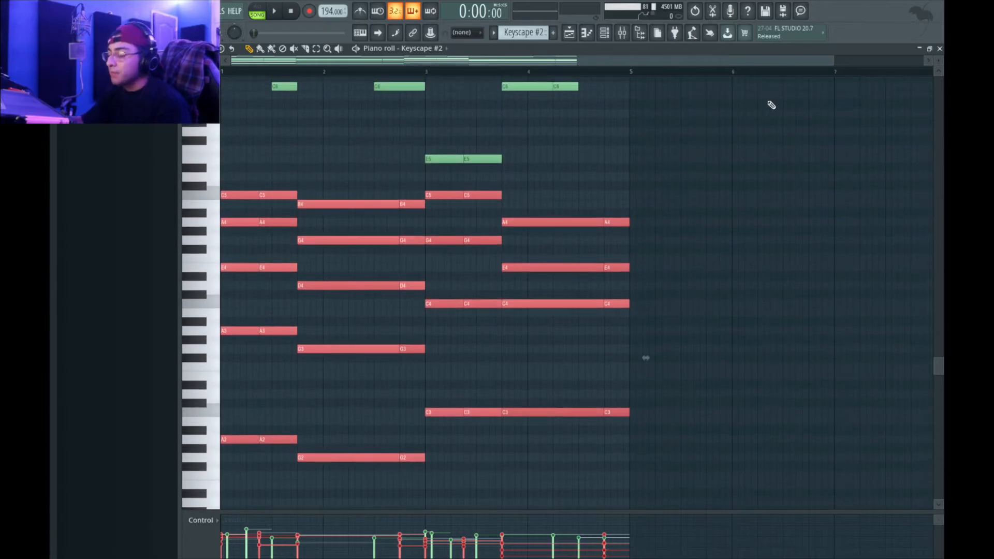
pyautogui.scroll(3)
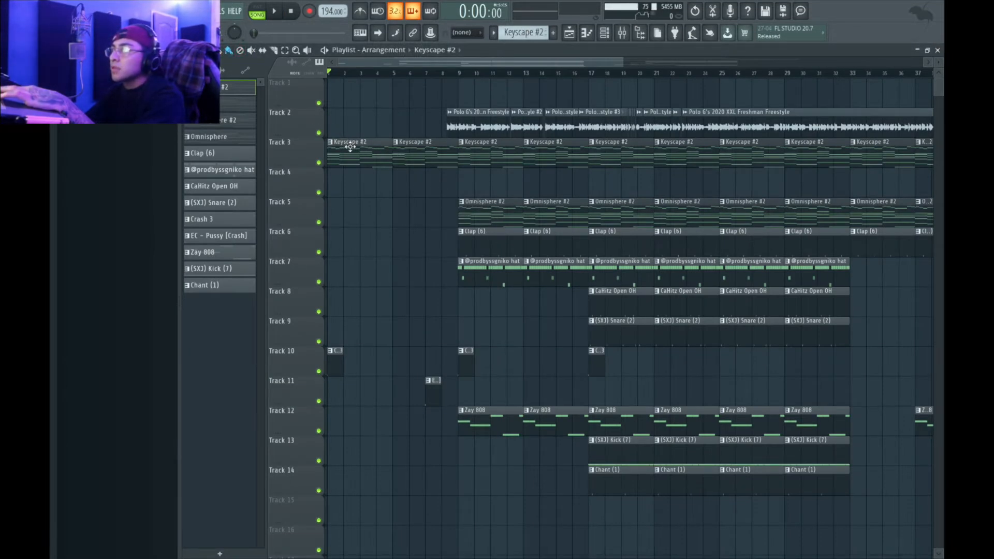
# Step: Inspect the Keyscape and hi-hat clip notes, then return to the arrangement
pyautogui.doubleClick(345, 142)
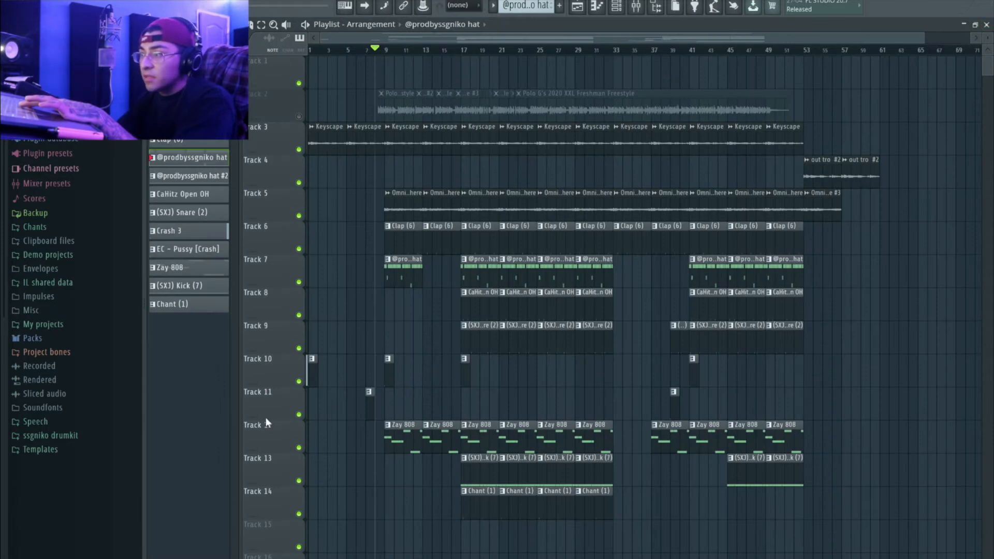
pyautogui.doubleClick(405, 259)
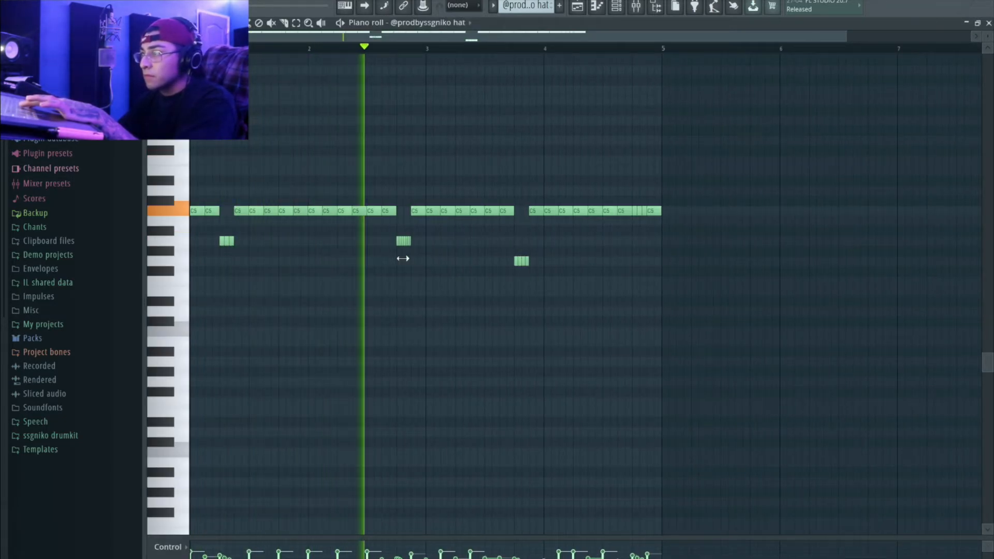
pyautogui.click(557, 48)
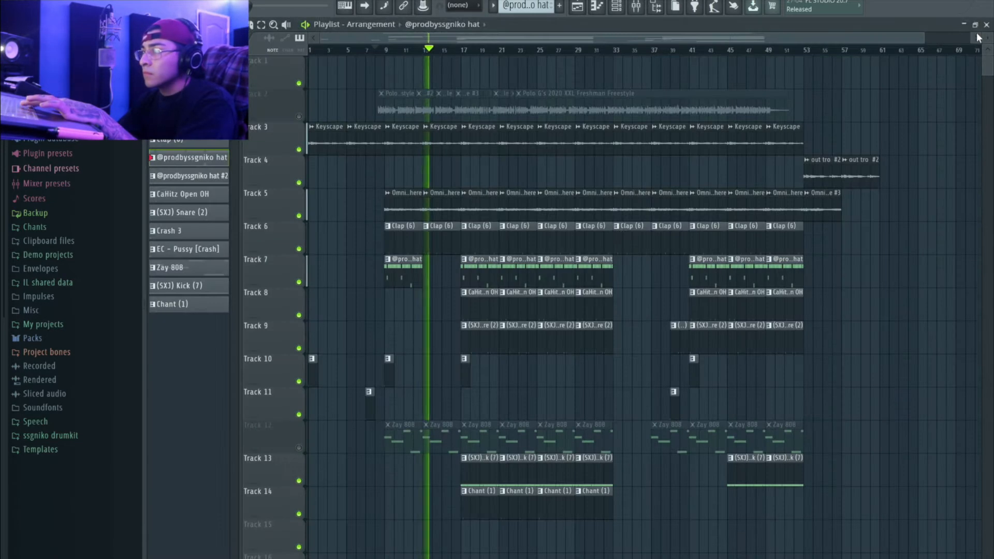
# Step: Unmute the Zay 808 track, select the Chant (1) pattern and start playback
pyautogui.click(375, 50)
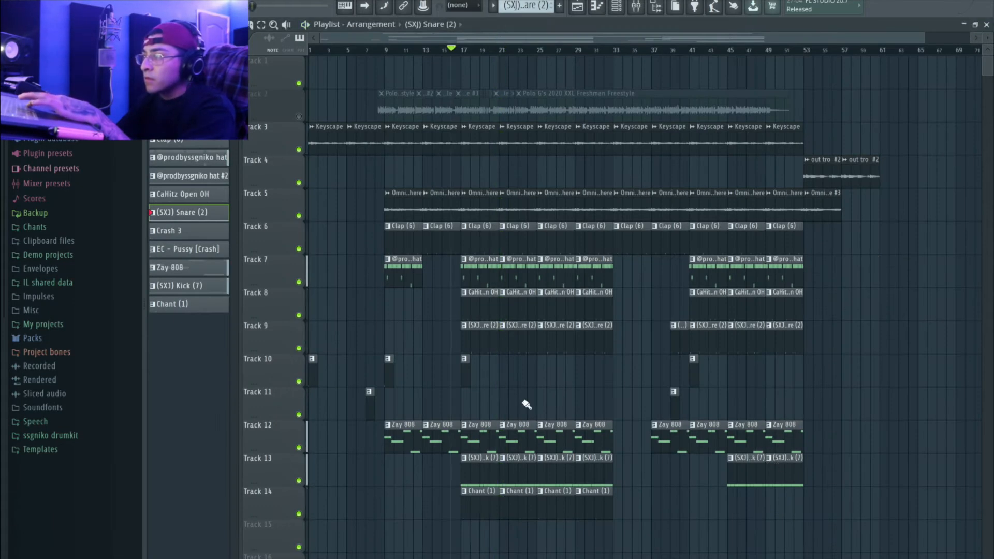
pyautogui.moveTo(482, 491)
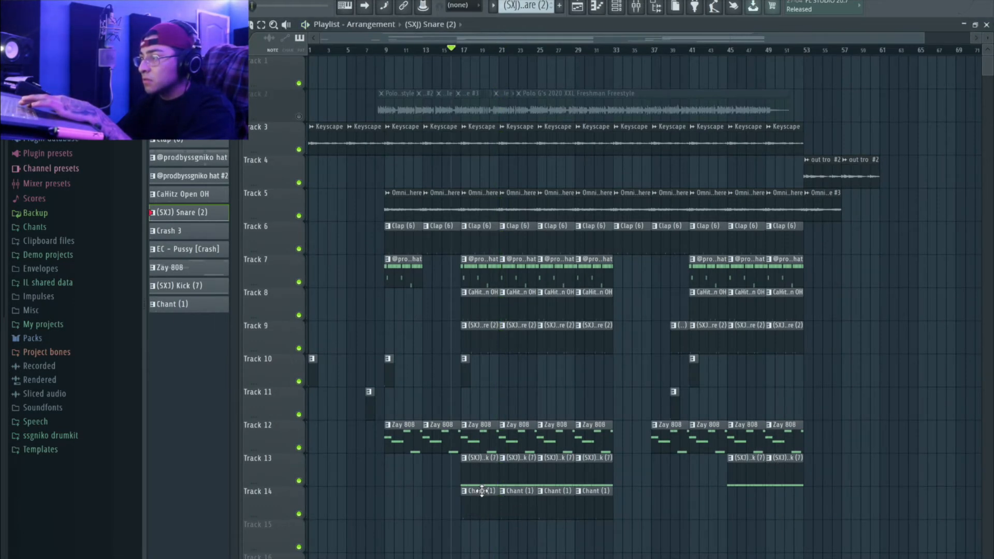
pyautogui.doubleClick(481, 491)
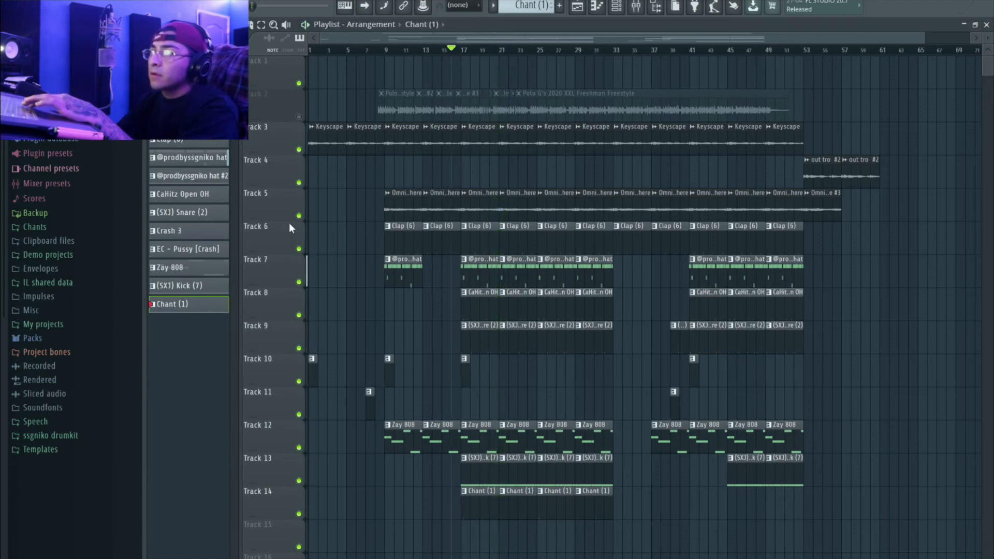
pyautogui.click(803, 49)
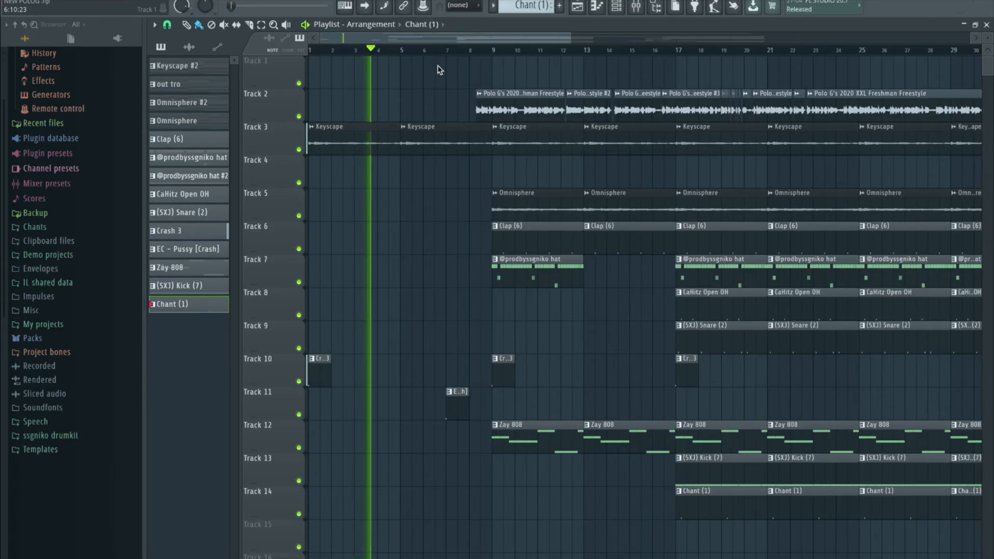
# Step: Restart playback near bar 7 and move through the timeline to the outro bars
pyautogui.click(409, 49)
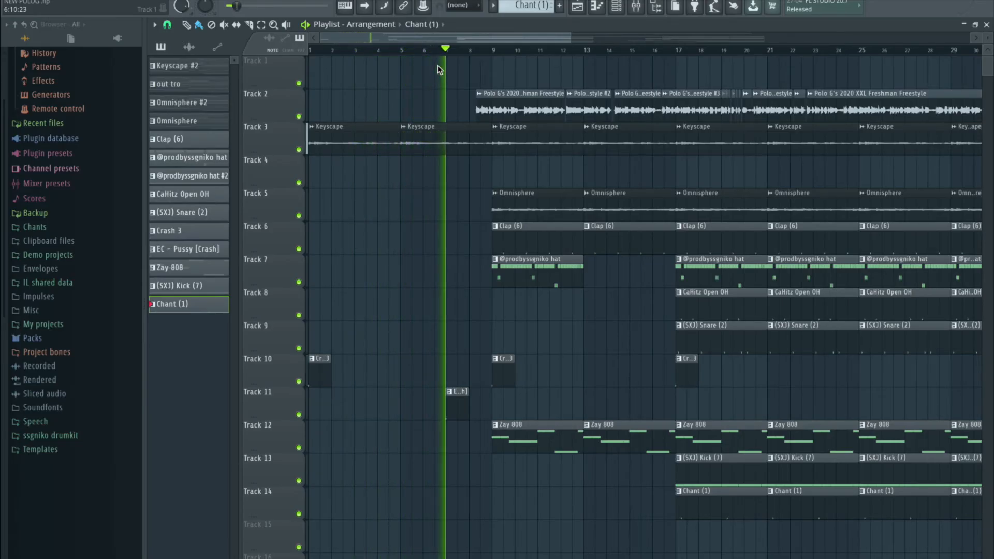
pyautogui.click(481, 50)
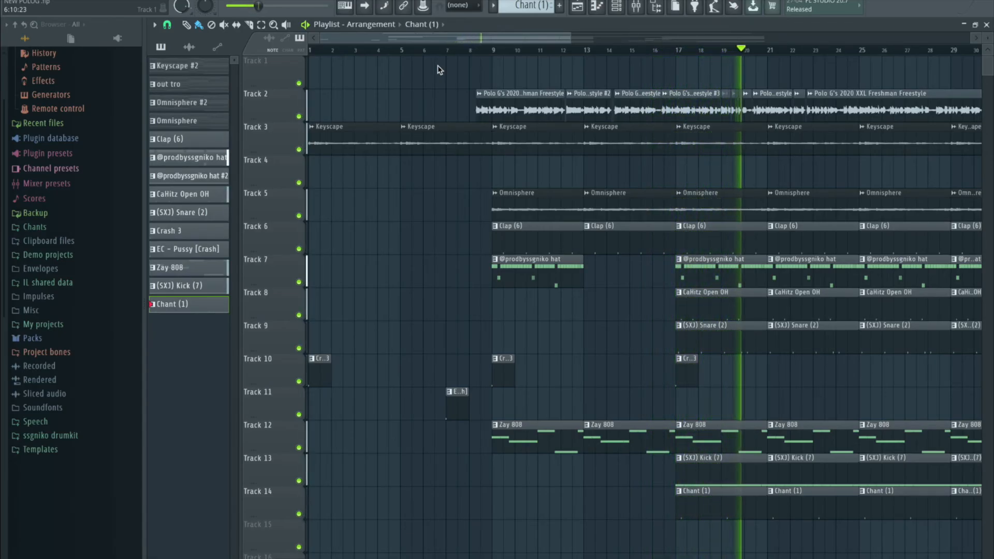
pyautogui.click(775, 49)
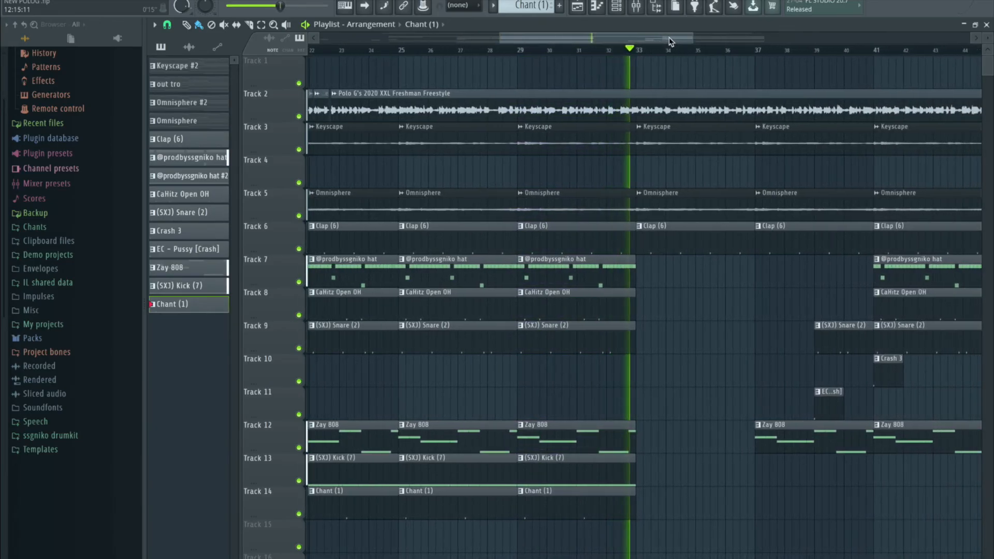
pyautogui.click(675, 49)
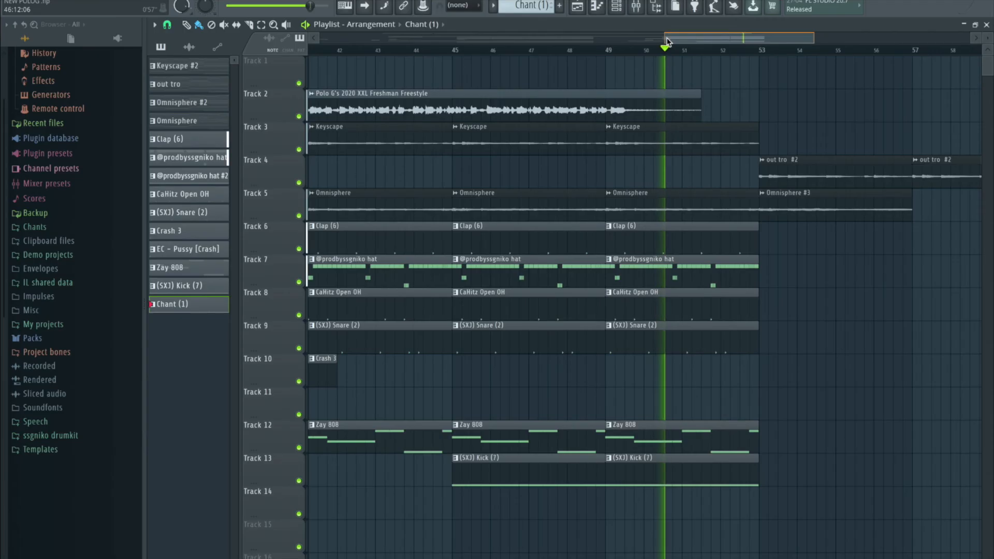
pyautogui.click(725, 50)
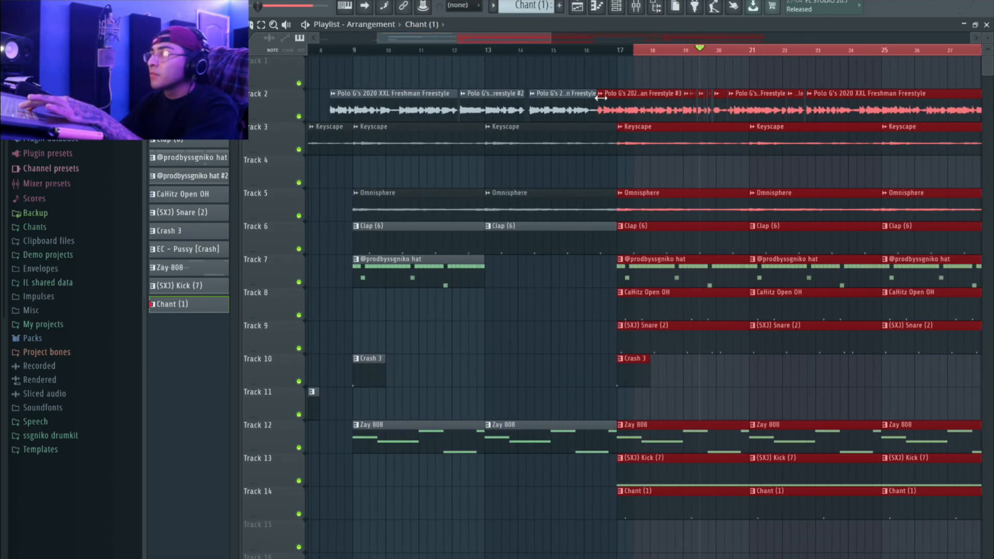
pyautogui.moveTo(513, 92)
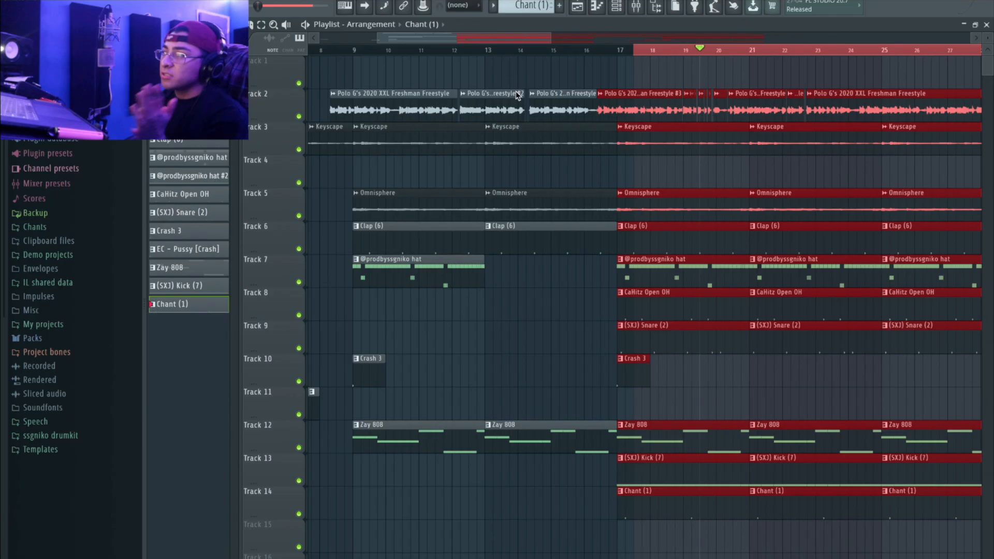
pyautogui.moveTo(532, 90)
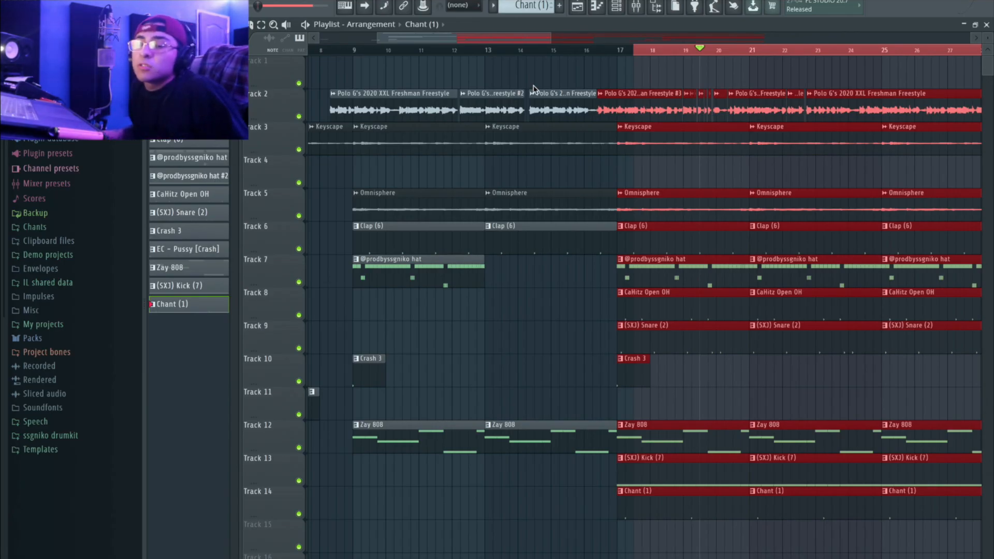